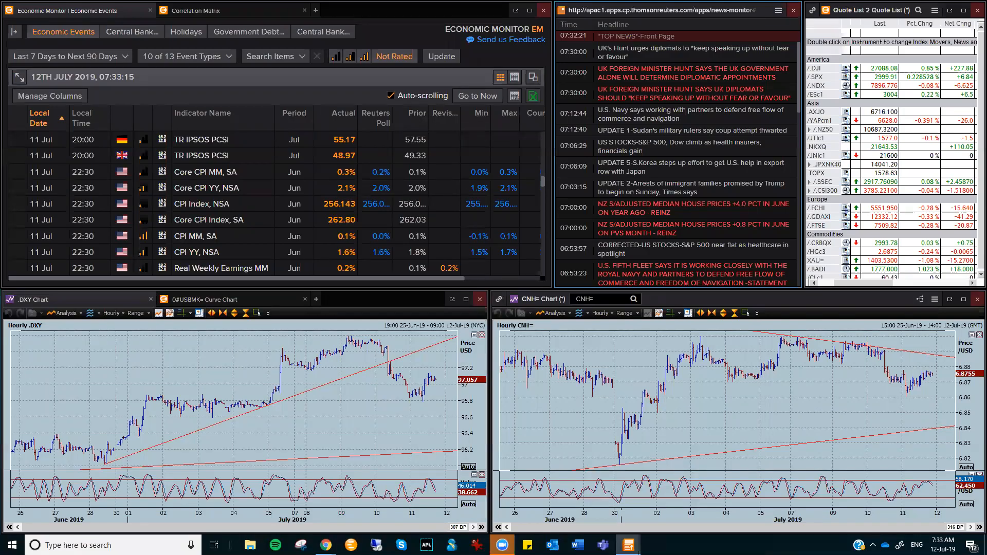
mouse_move(307, 531)
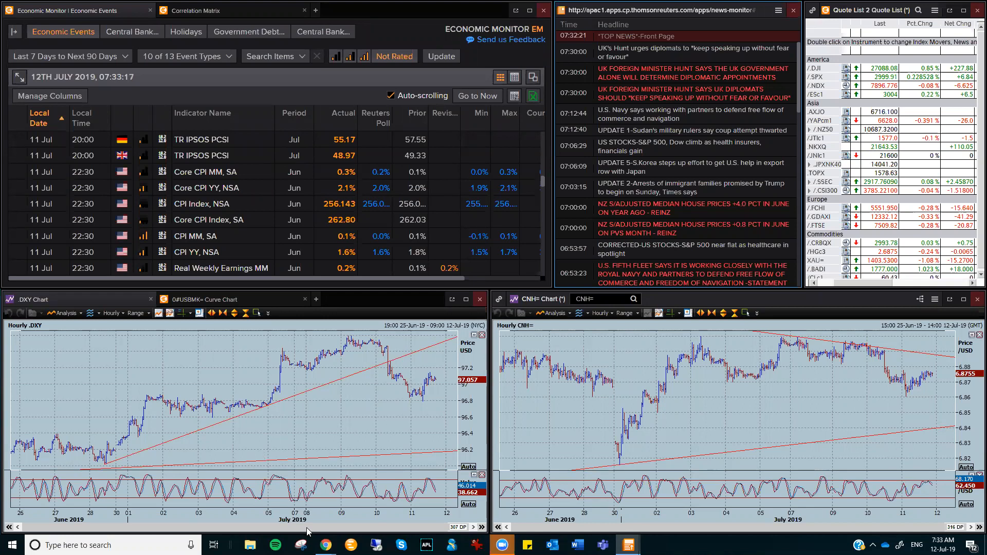
Move down the hub page past the currency trend table until Analyst Picks is visible
click(325, 544)
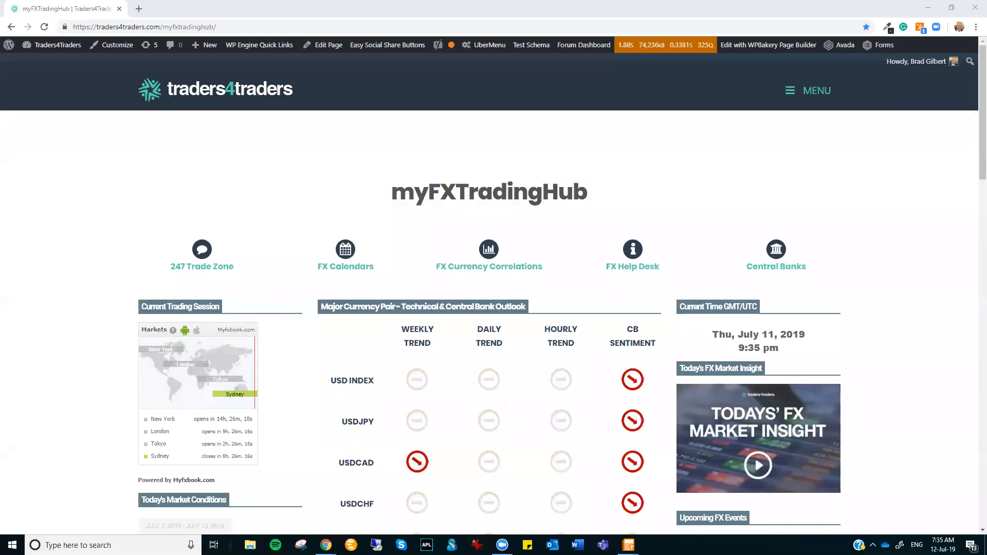
scroll(down, 3)
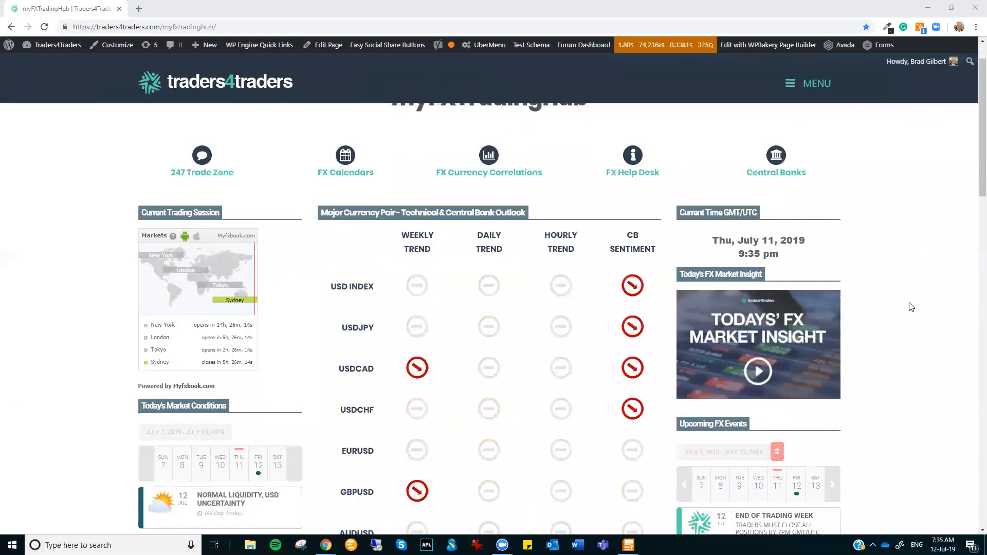
scroll(up, 3)
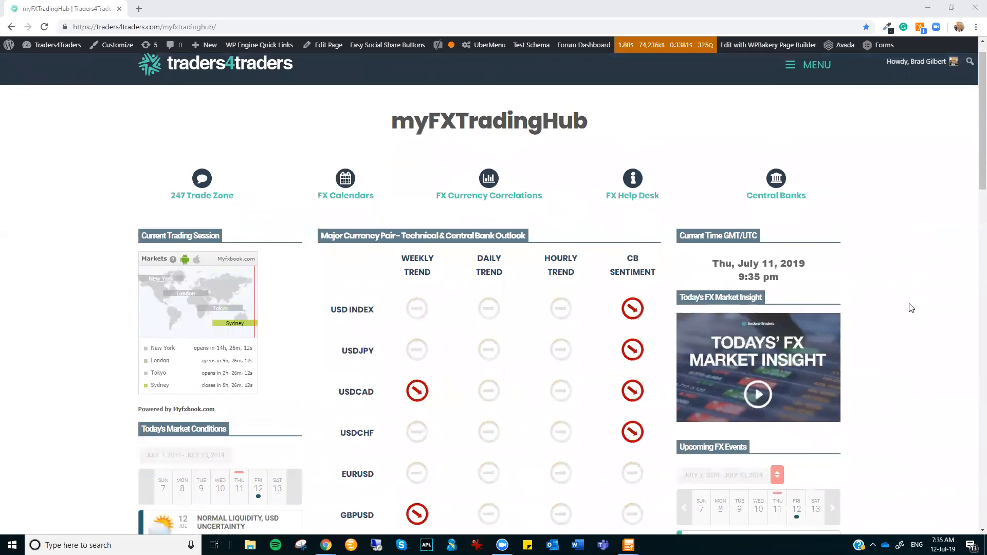
scroll(down, 3)
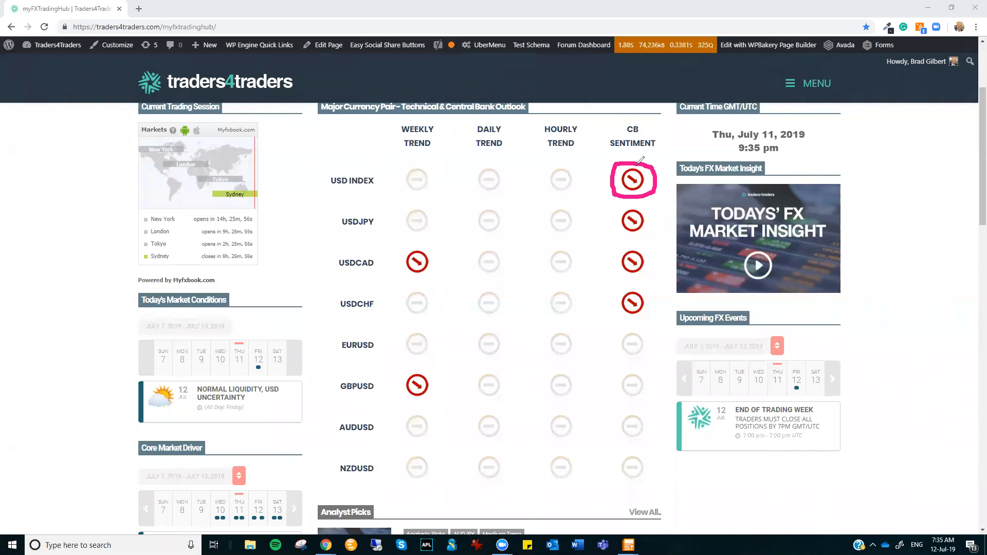
mouse_move(513, 311)
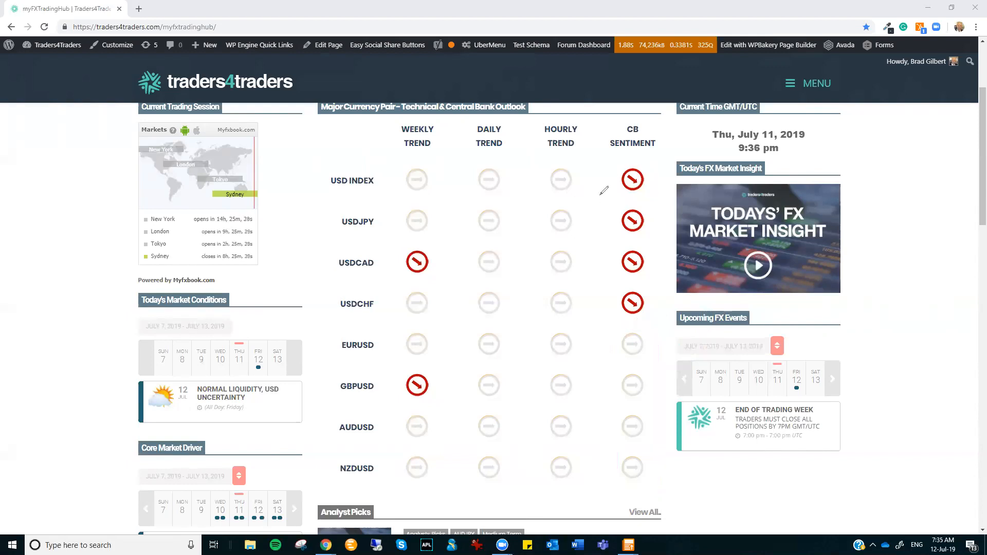
mouse_move(525, 118)
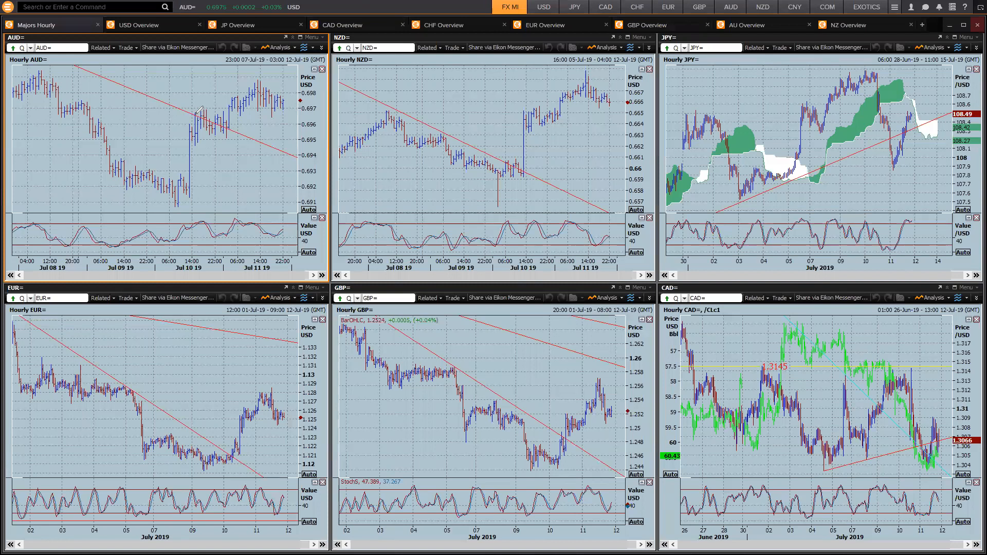
mouse_move(189, 113)
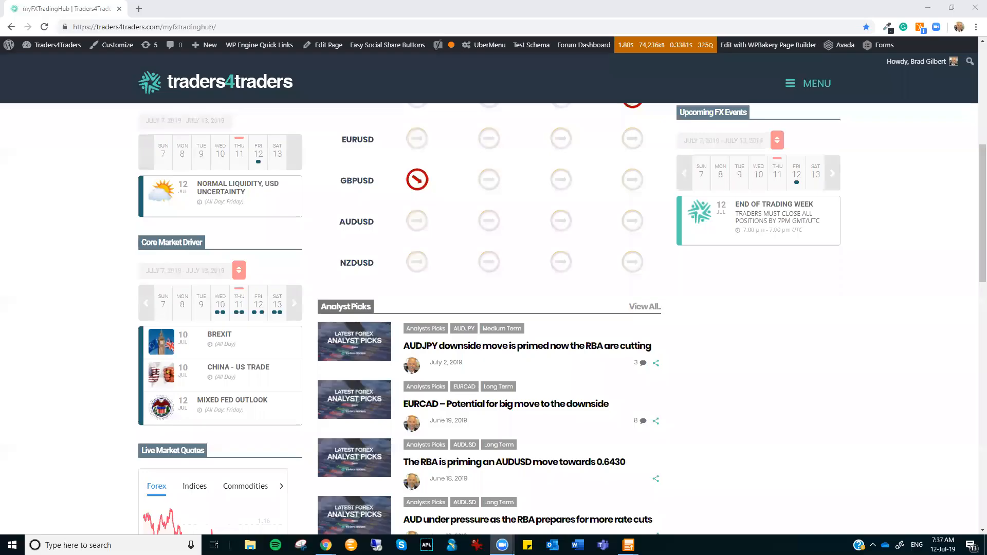
mouse_move(234, 263)
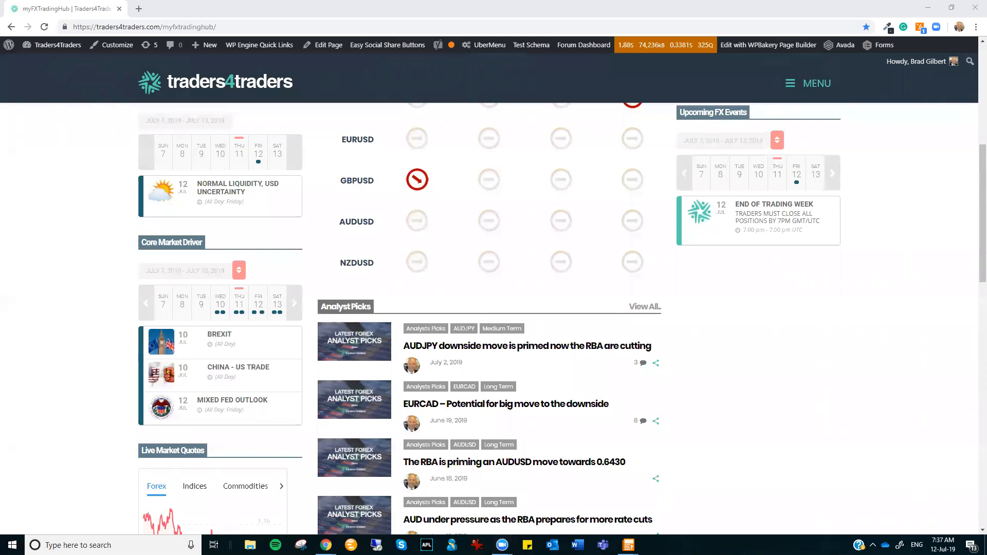
scroll(up, 3)
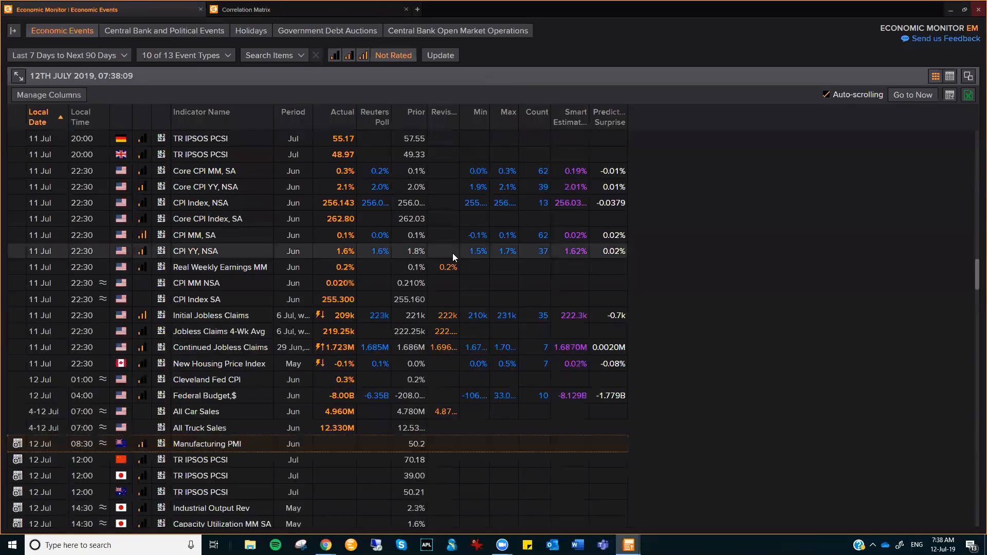
Review the 11 Jul US CPI rows through the 12 Jul releases, then minimize the Eikon calendar window
scroll(down, 3)
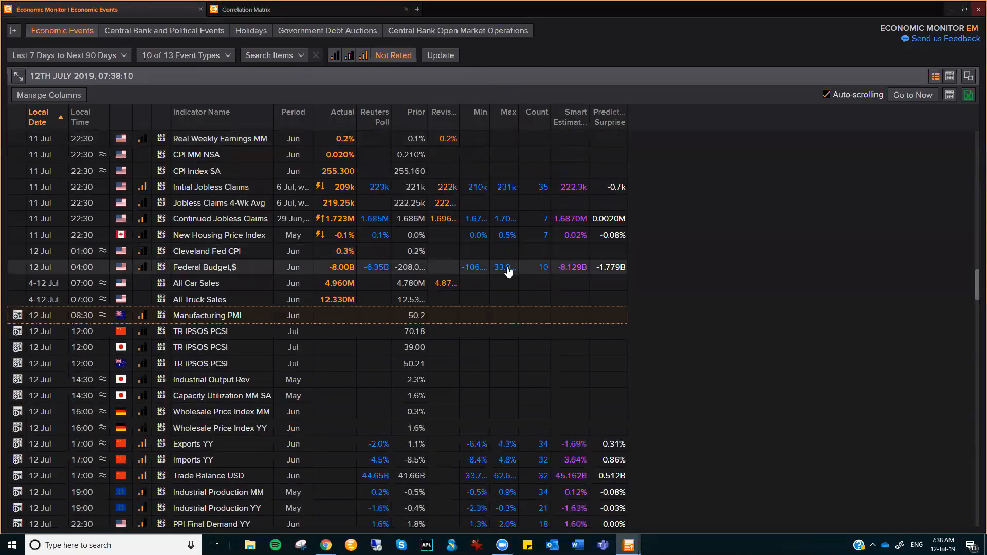
scroll(down, 3)
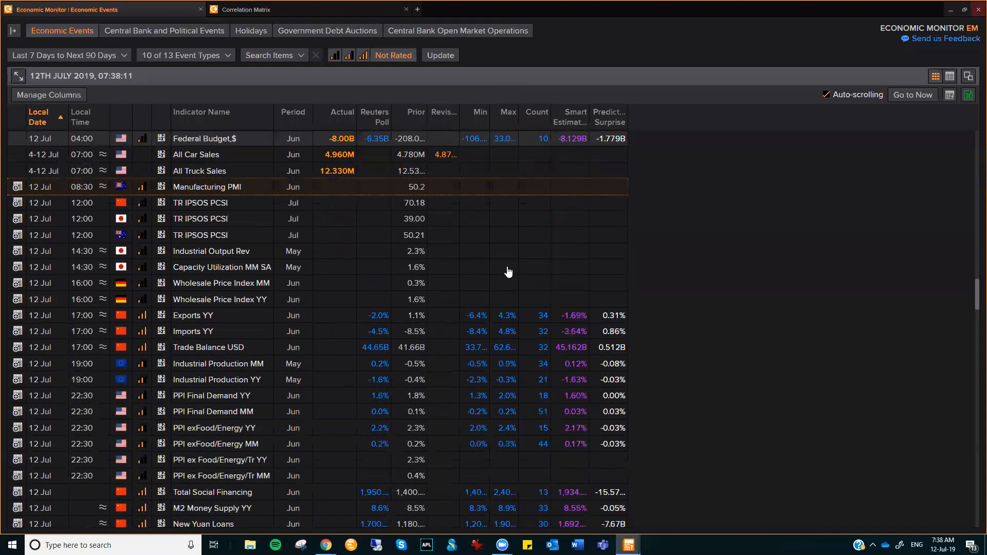
scroll(down, 3)
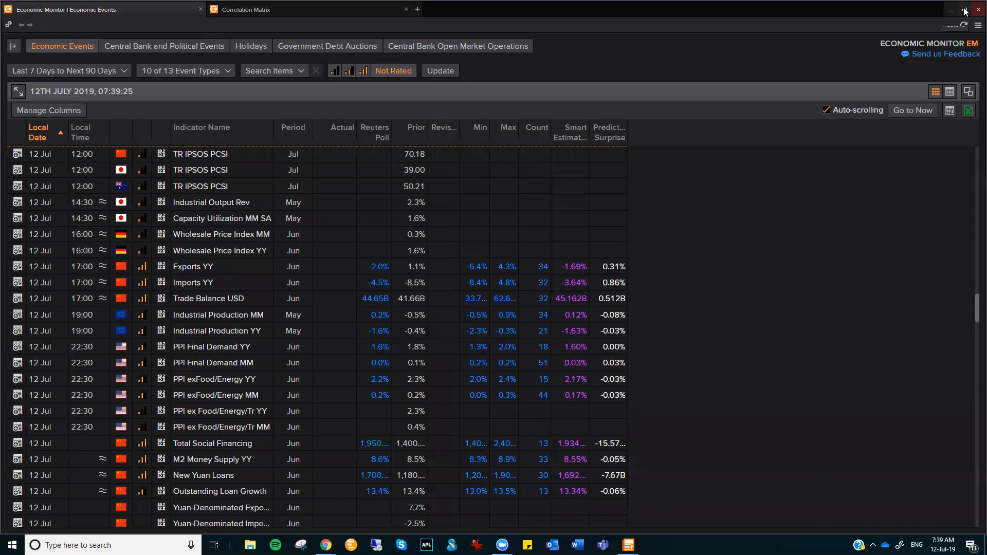
click(962, 10)
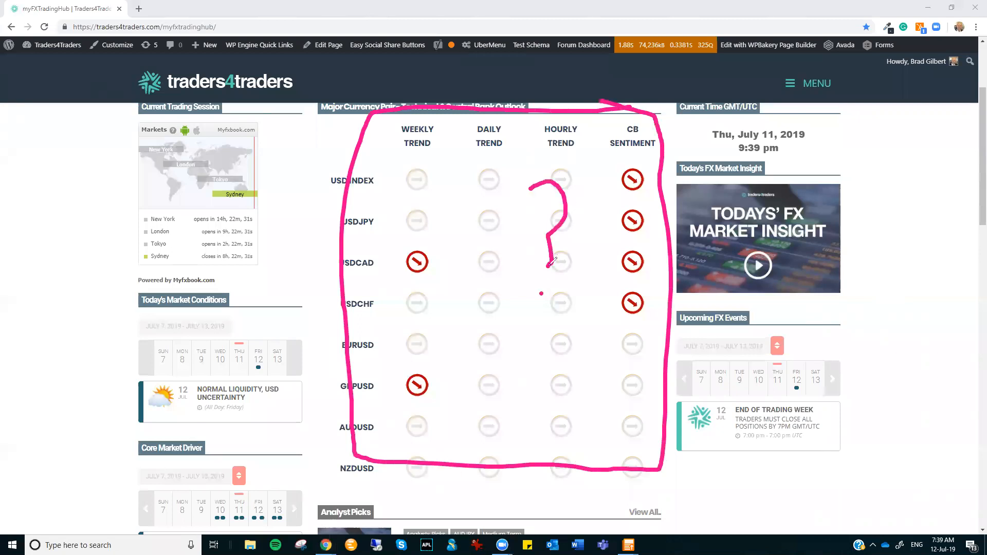
mouse_move(560, 257)
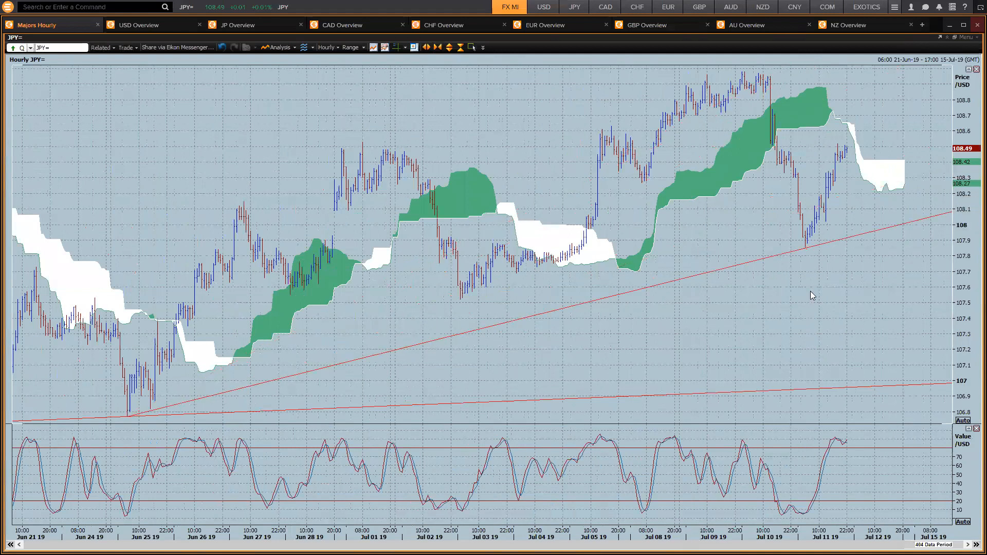
mouse_move(934, 49)
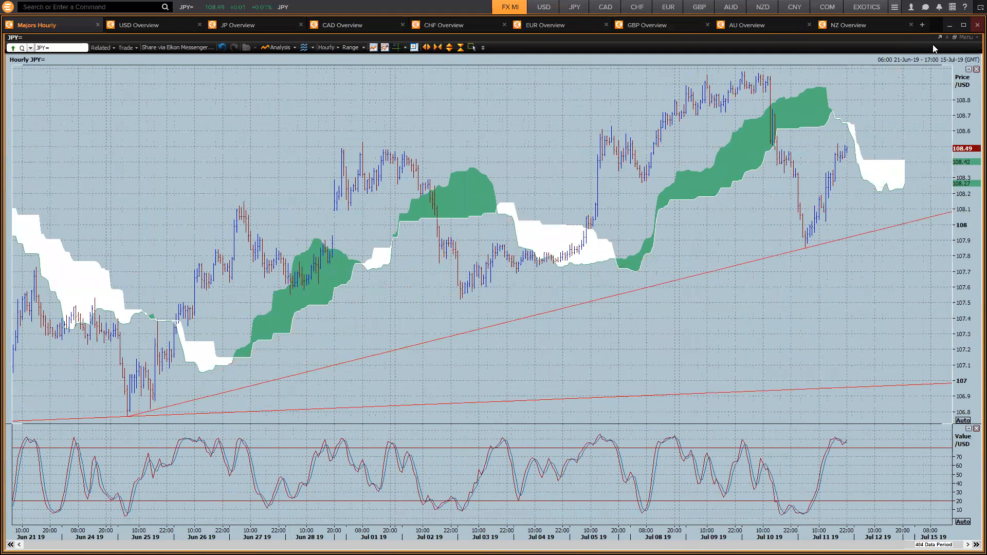